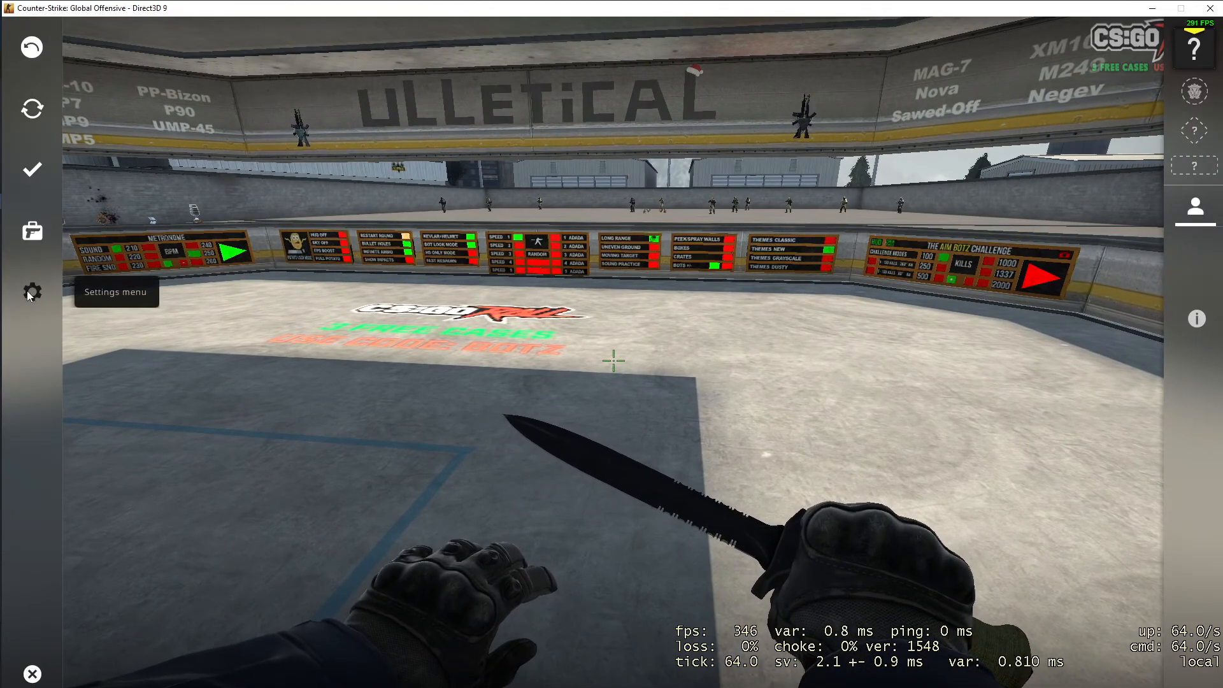
# Set Enable Developer Console (~) to YES in the Game settings
pyautogui.click(31, 291)
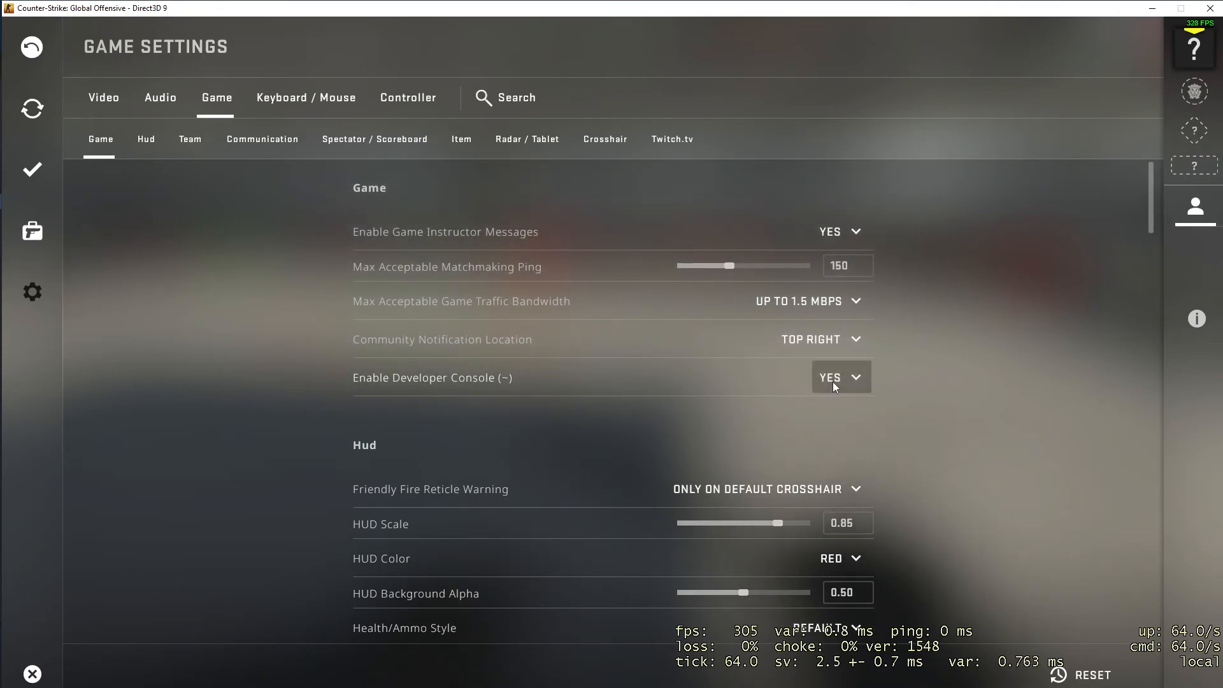
# Scroll the Keyboard / Mouse bindings to UI Keys, showing Toggle Console on 0
pyautogui.click(306, 98)
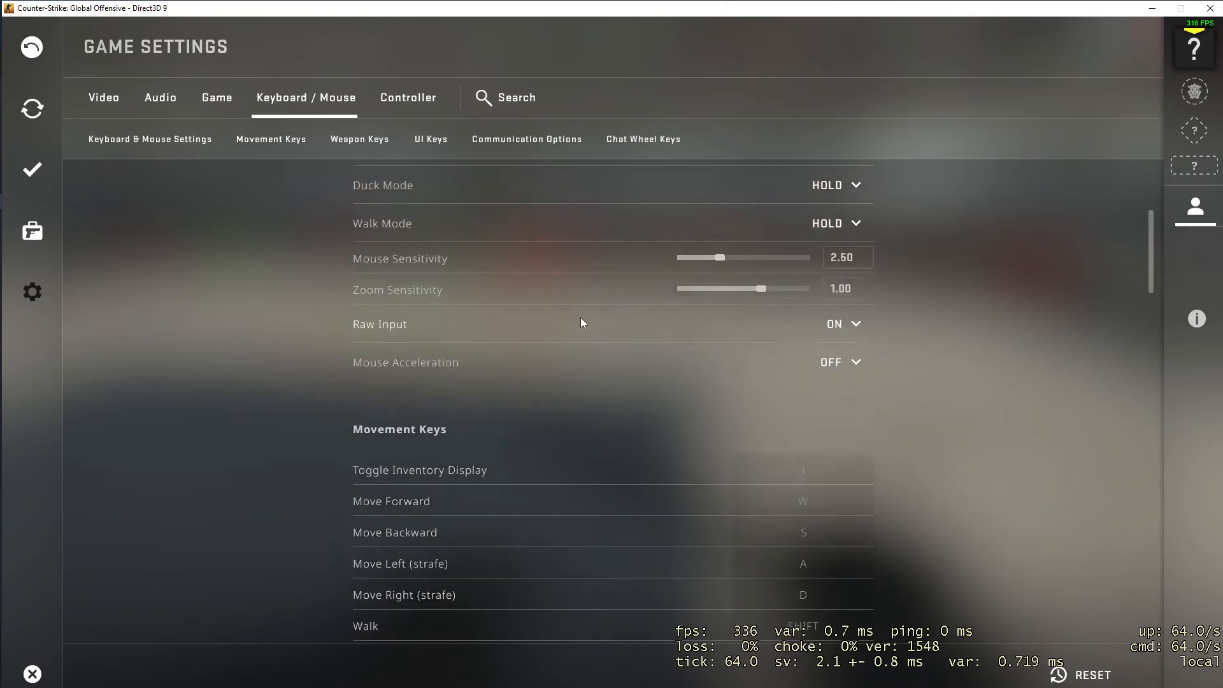
pyautogui.scroll(-3)
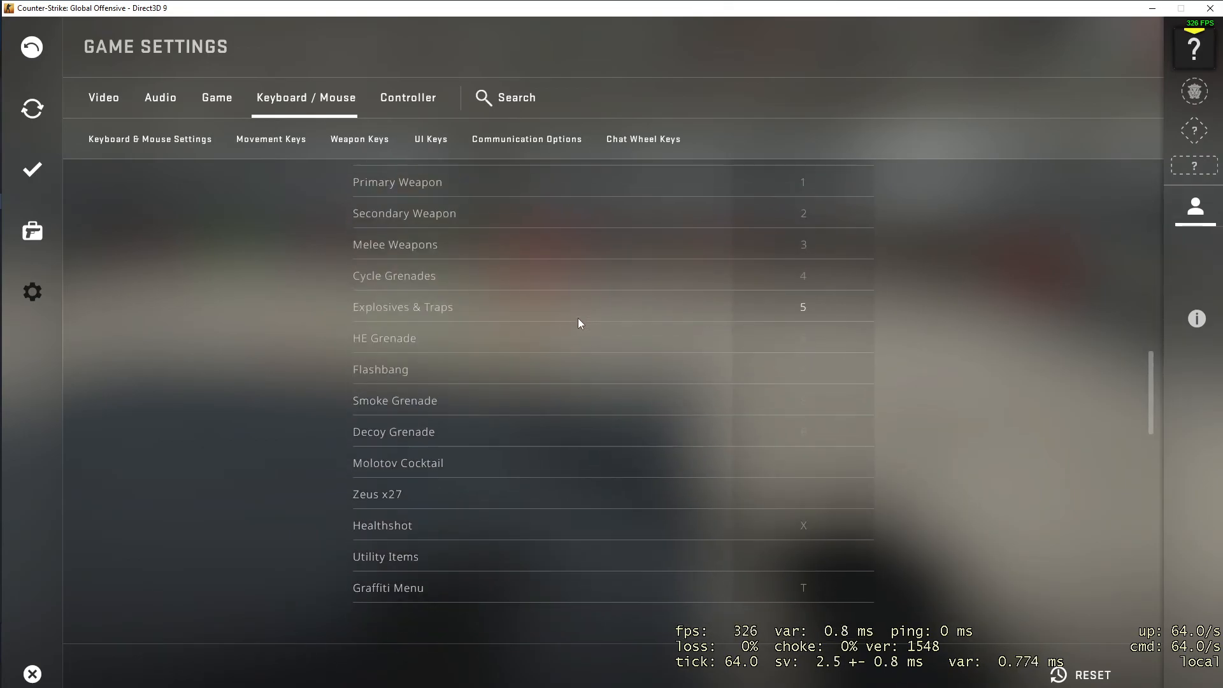
pyautogui.scroll(-3)
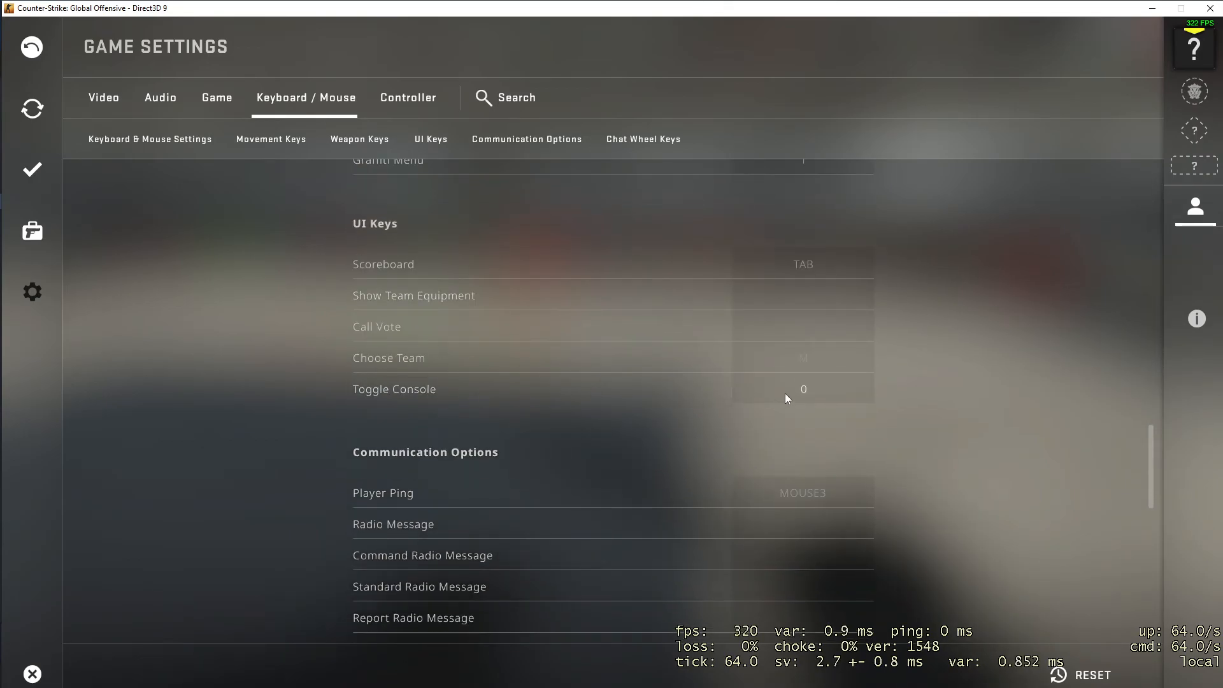
pyautogui.moveTo(406, 403)
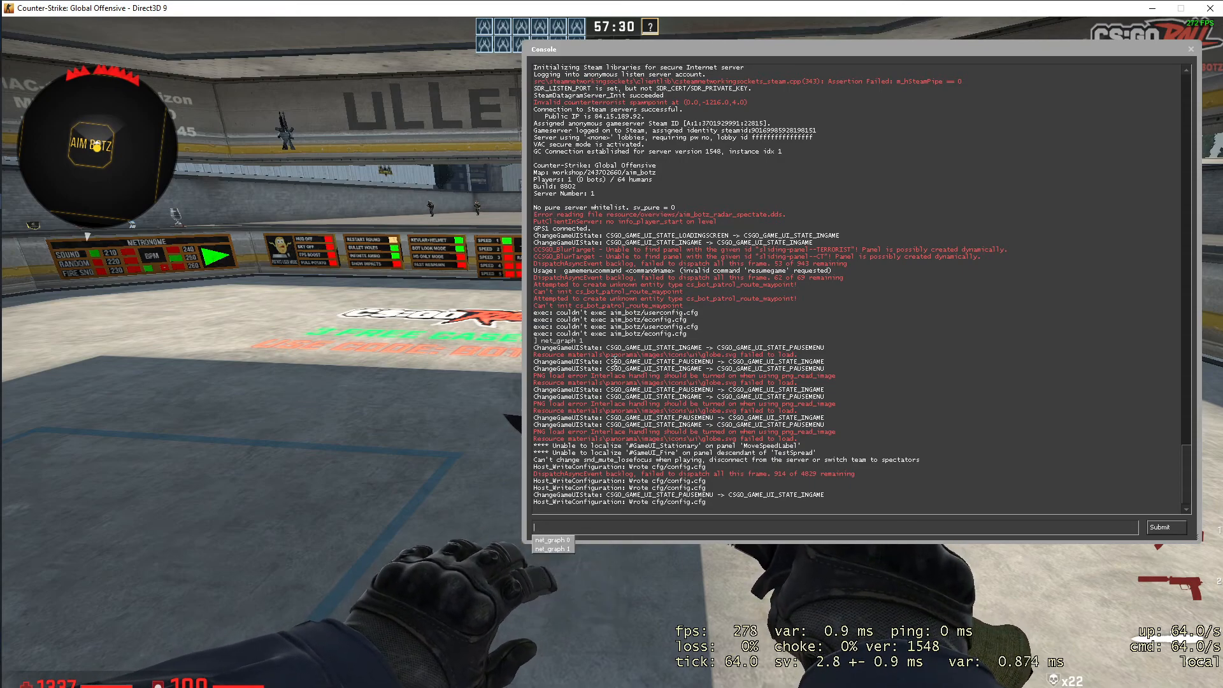
# Type 'net_graph 0' into the open developer console's input line
pyautogui.write('net_graph')
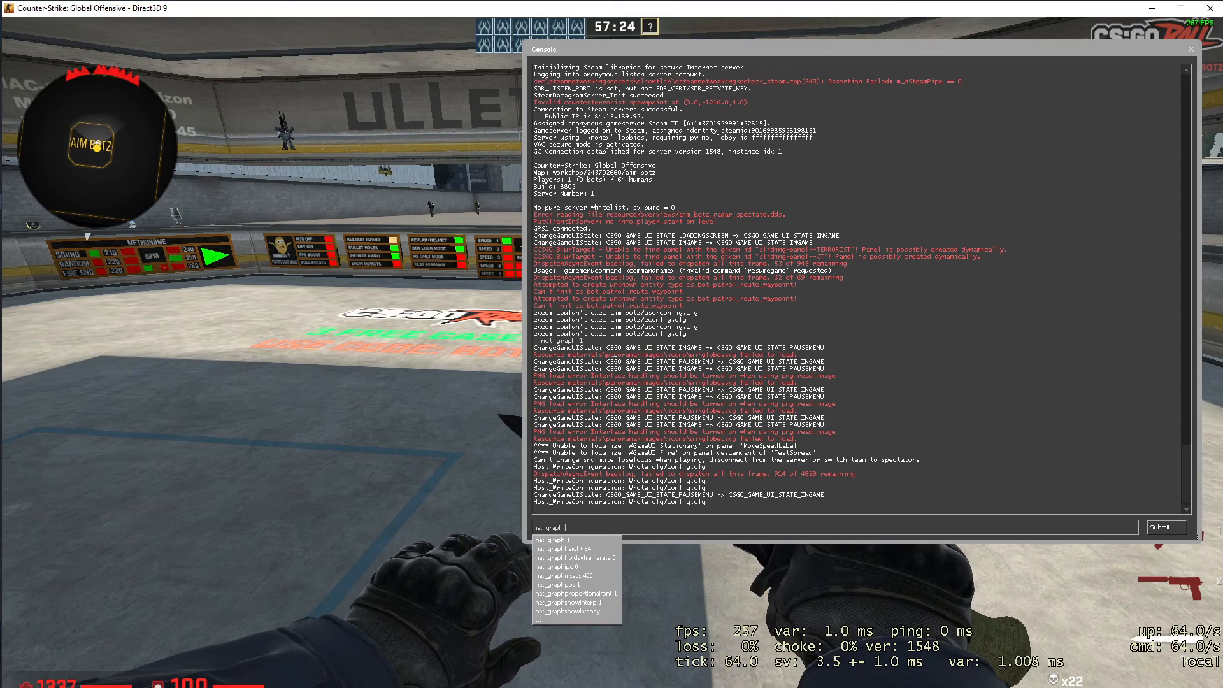
pyautogui.write('0')
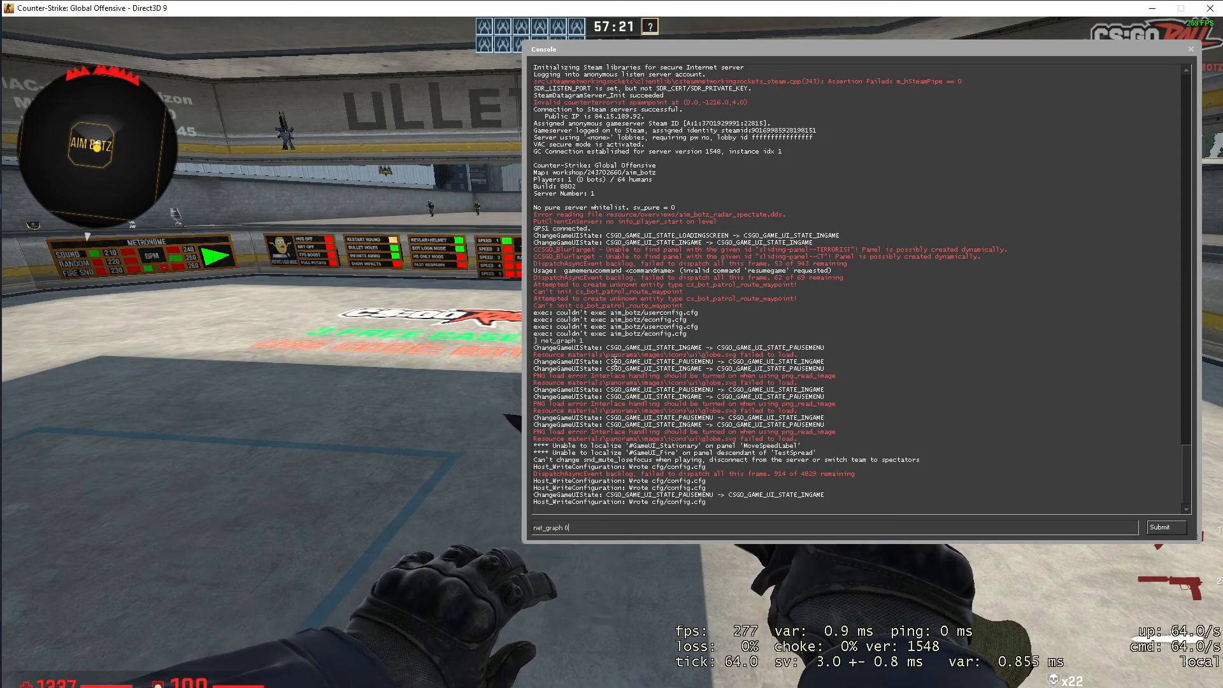